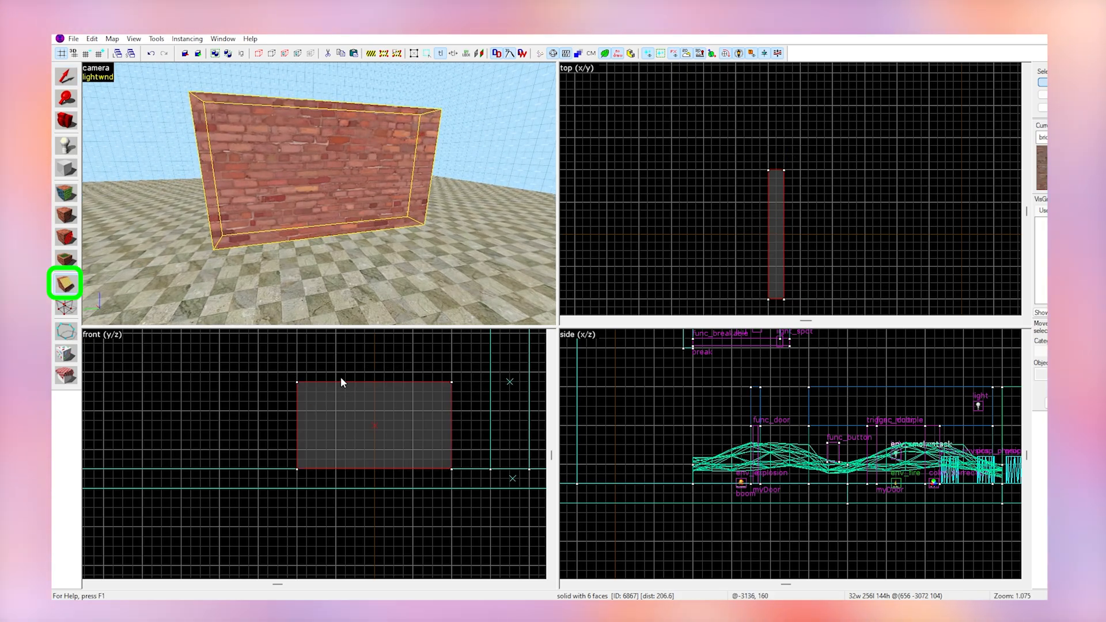
# Slice the brick wall brush into irregular pieces with a clipping line in the front view.
pyautogui.moveTo(267, 440); pyautogui.dragTo(345, 363)
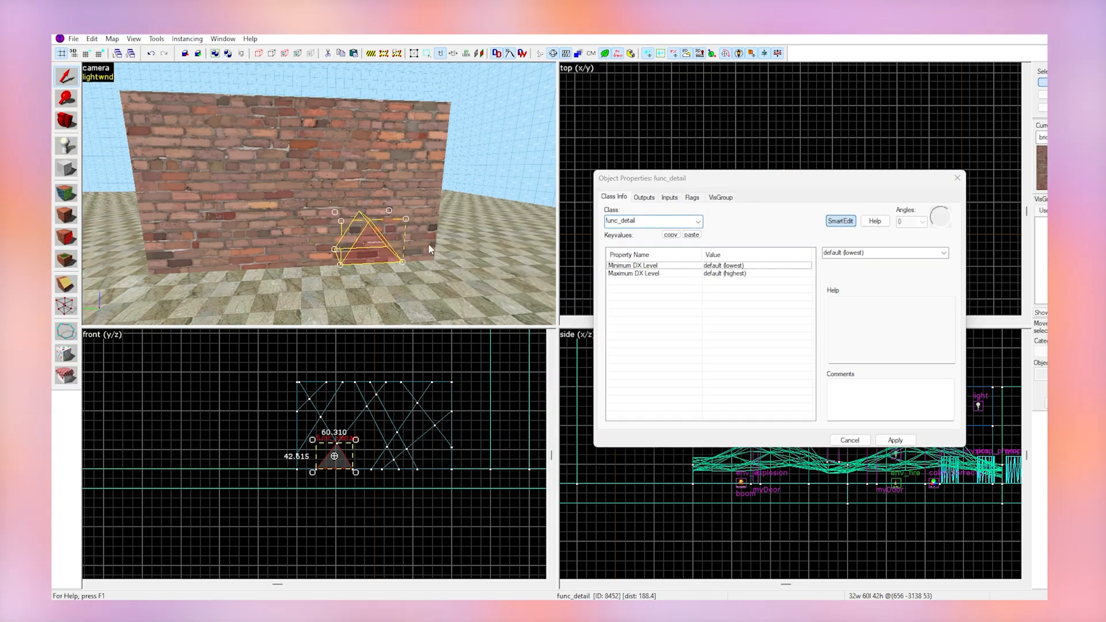
# Tie the clipped wall pieces to an entity with Ctrl+T.
pyautogui.press('ctrl+t')
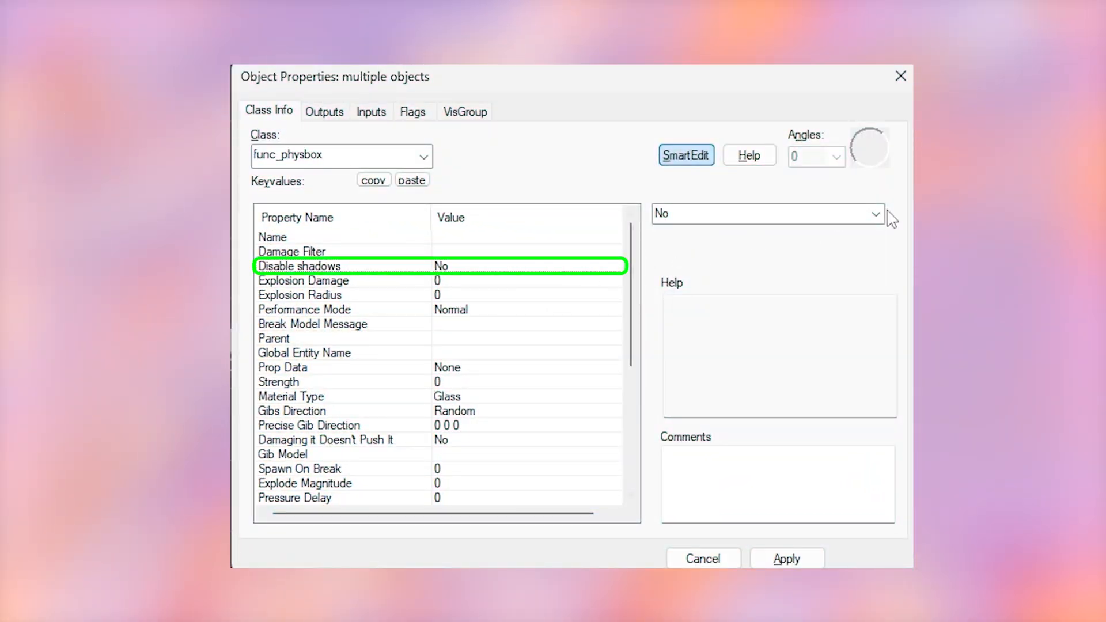
# Set the func_physbox pieces' Disable shadows to Yes and change their Material Type.
pyautogui.click(767, 214)
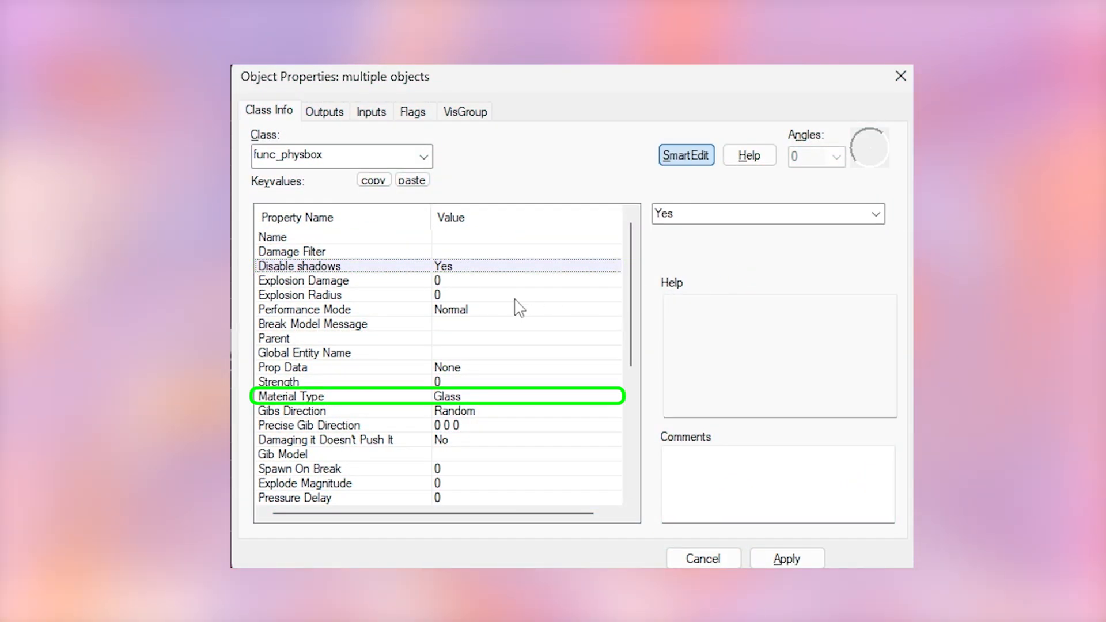
pyautogui.click(291, 395)
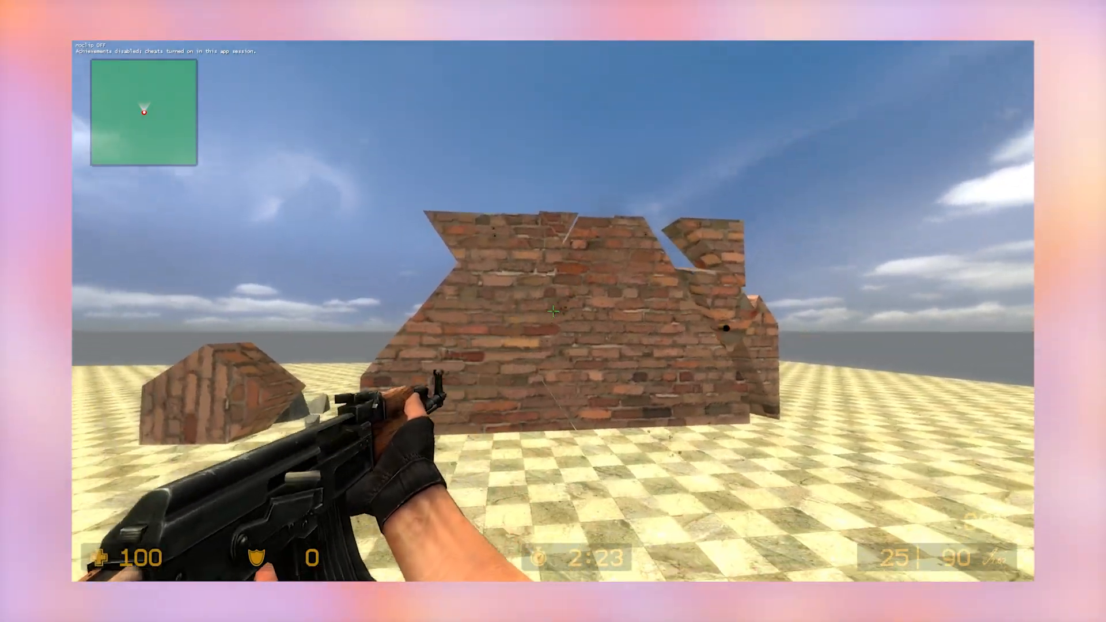
# Fire the rifle at the brick wall so pieces break loose onto the floor.
pyautogui.click(553, 311)
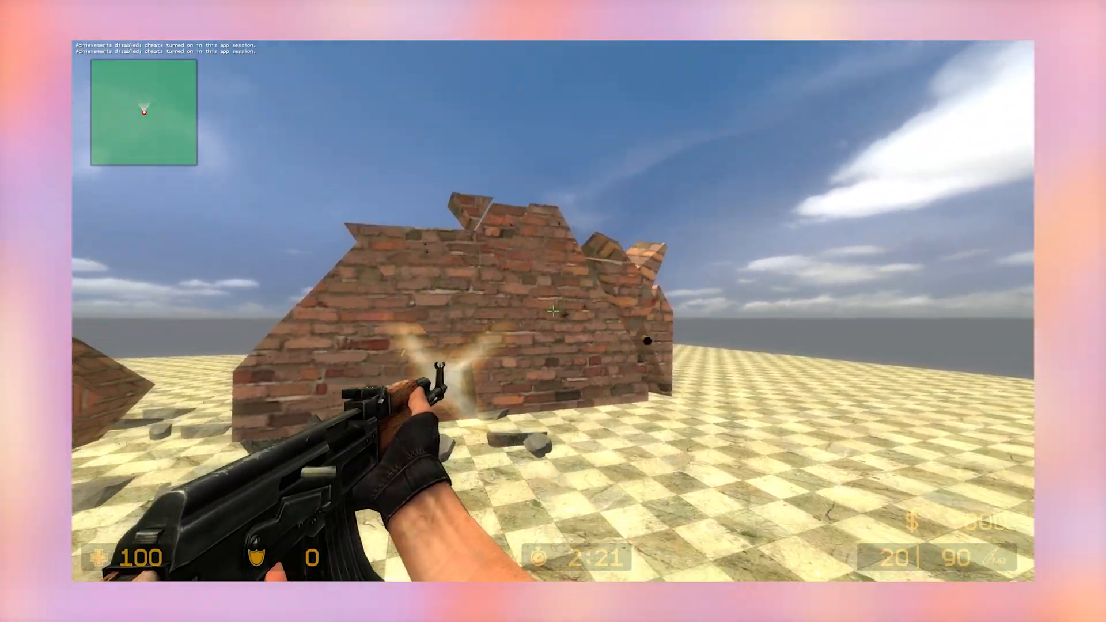